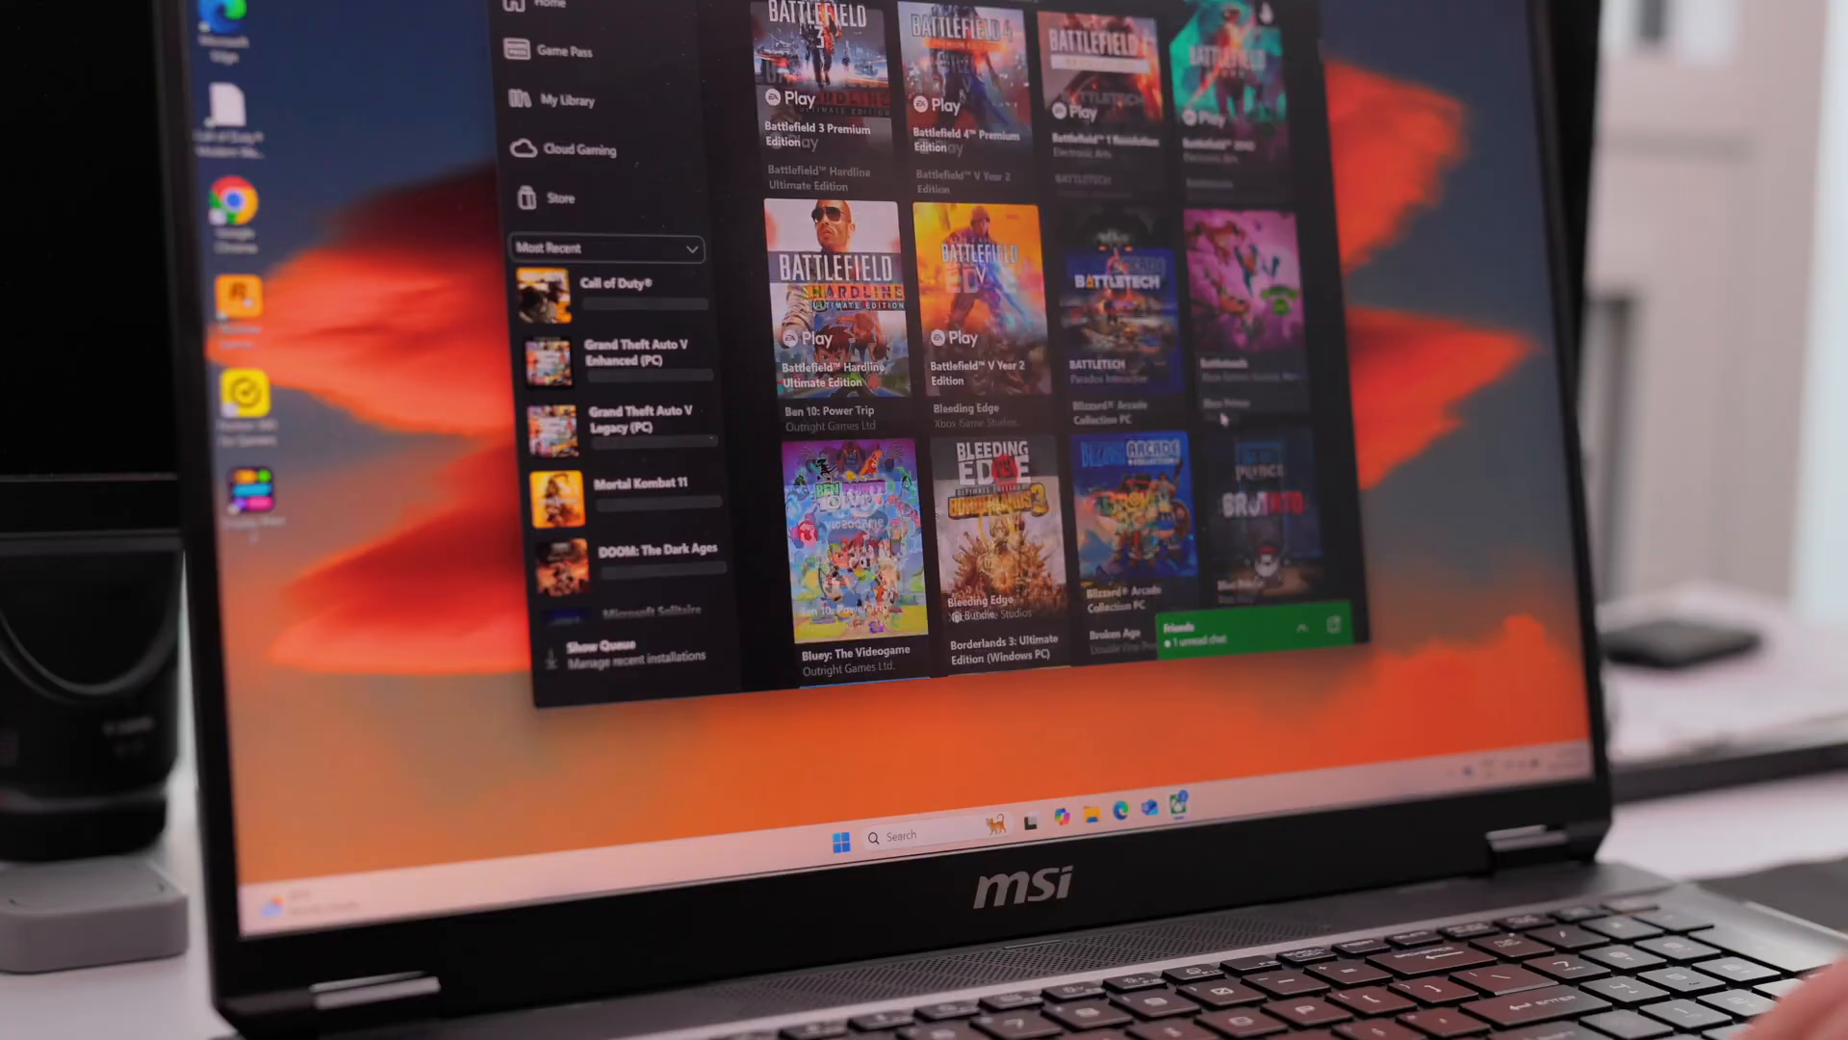
Step: Scroll the Steam download page to reach the installer and its welcome screen
scroll(up, 3)
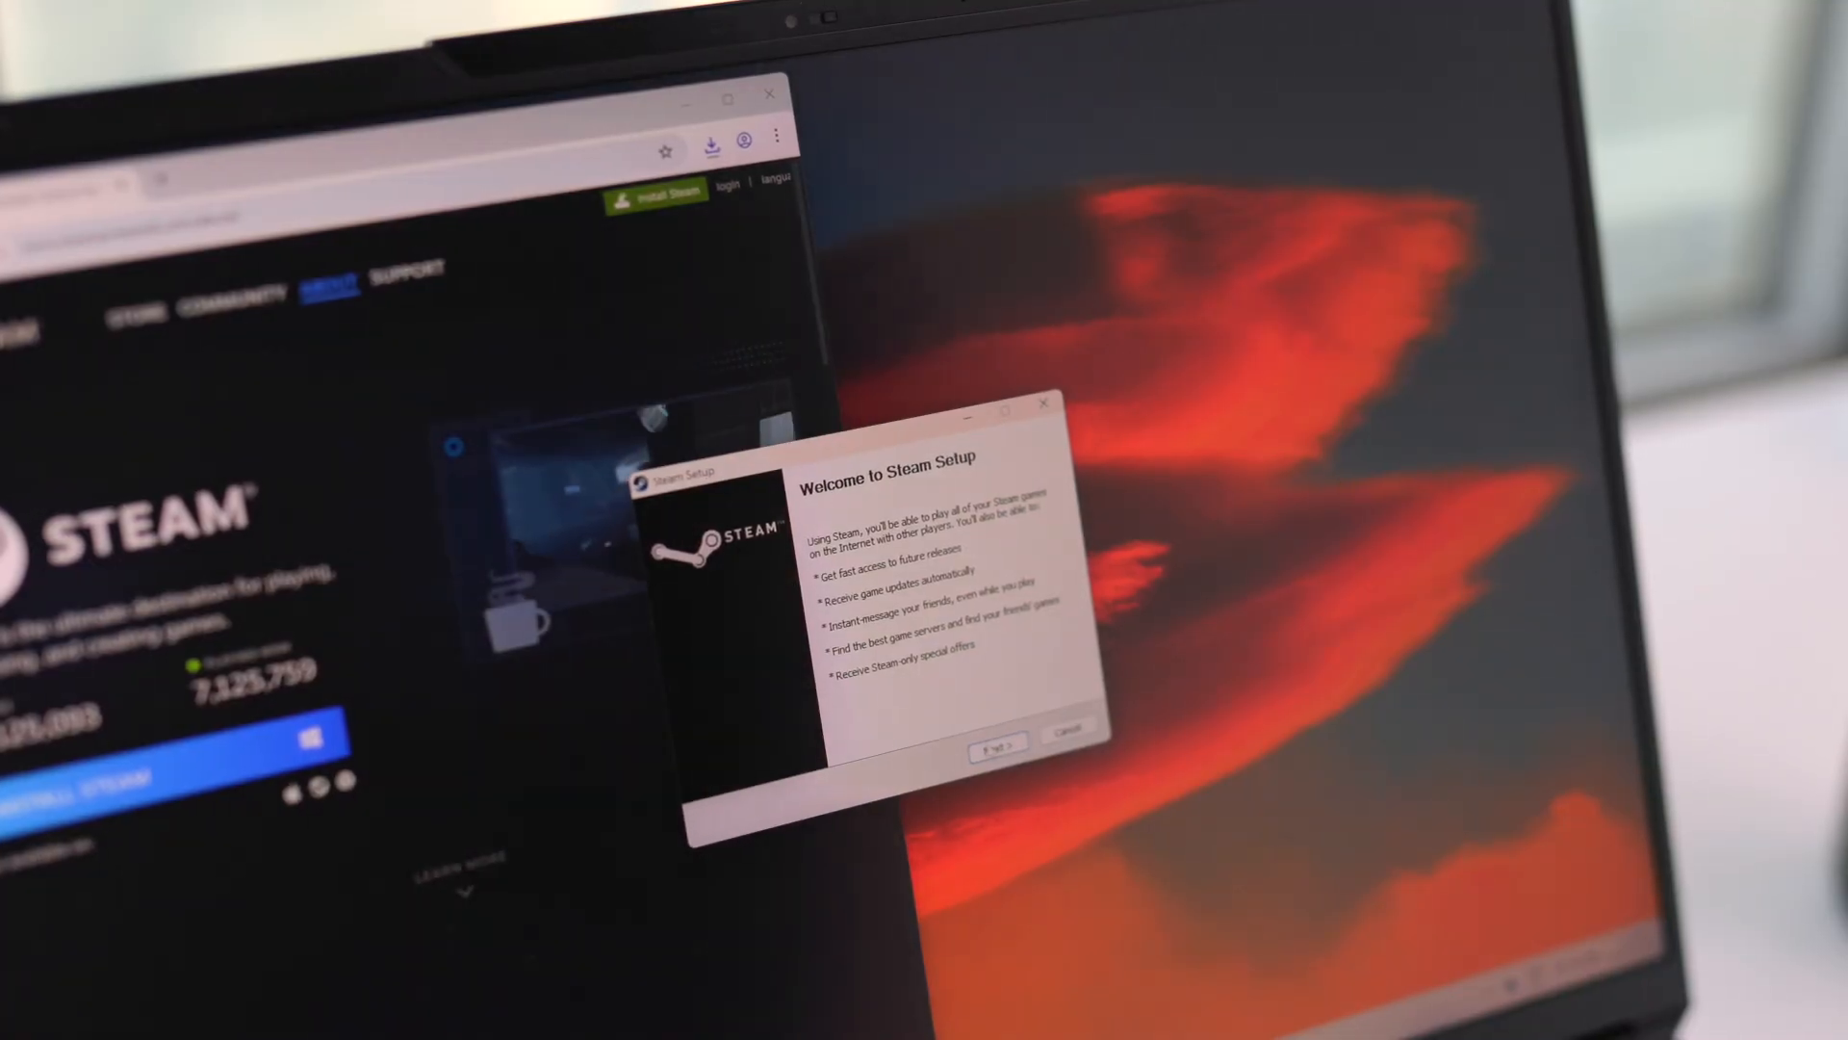
Step: Dismiss Steam Setup and bring up the Geekbench OpenCL result of 205204
click(1000, 745)
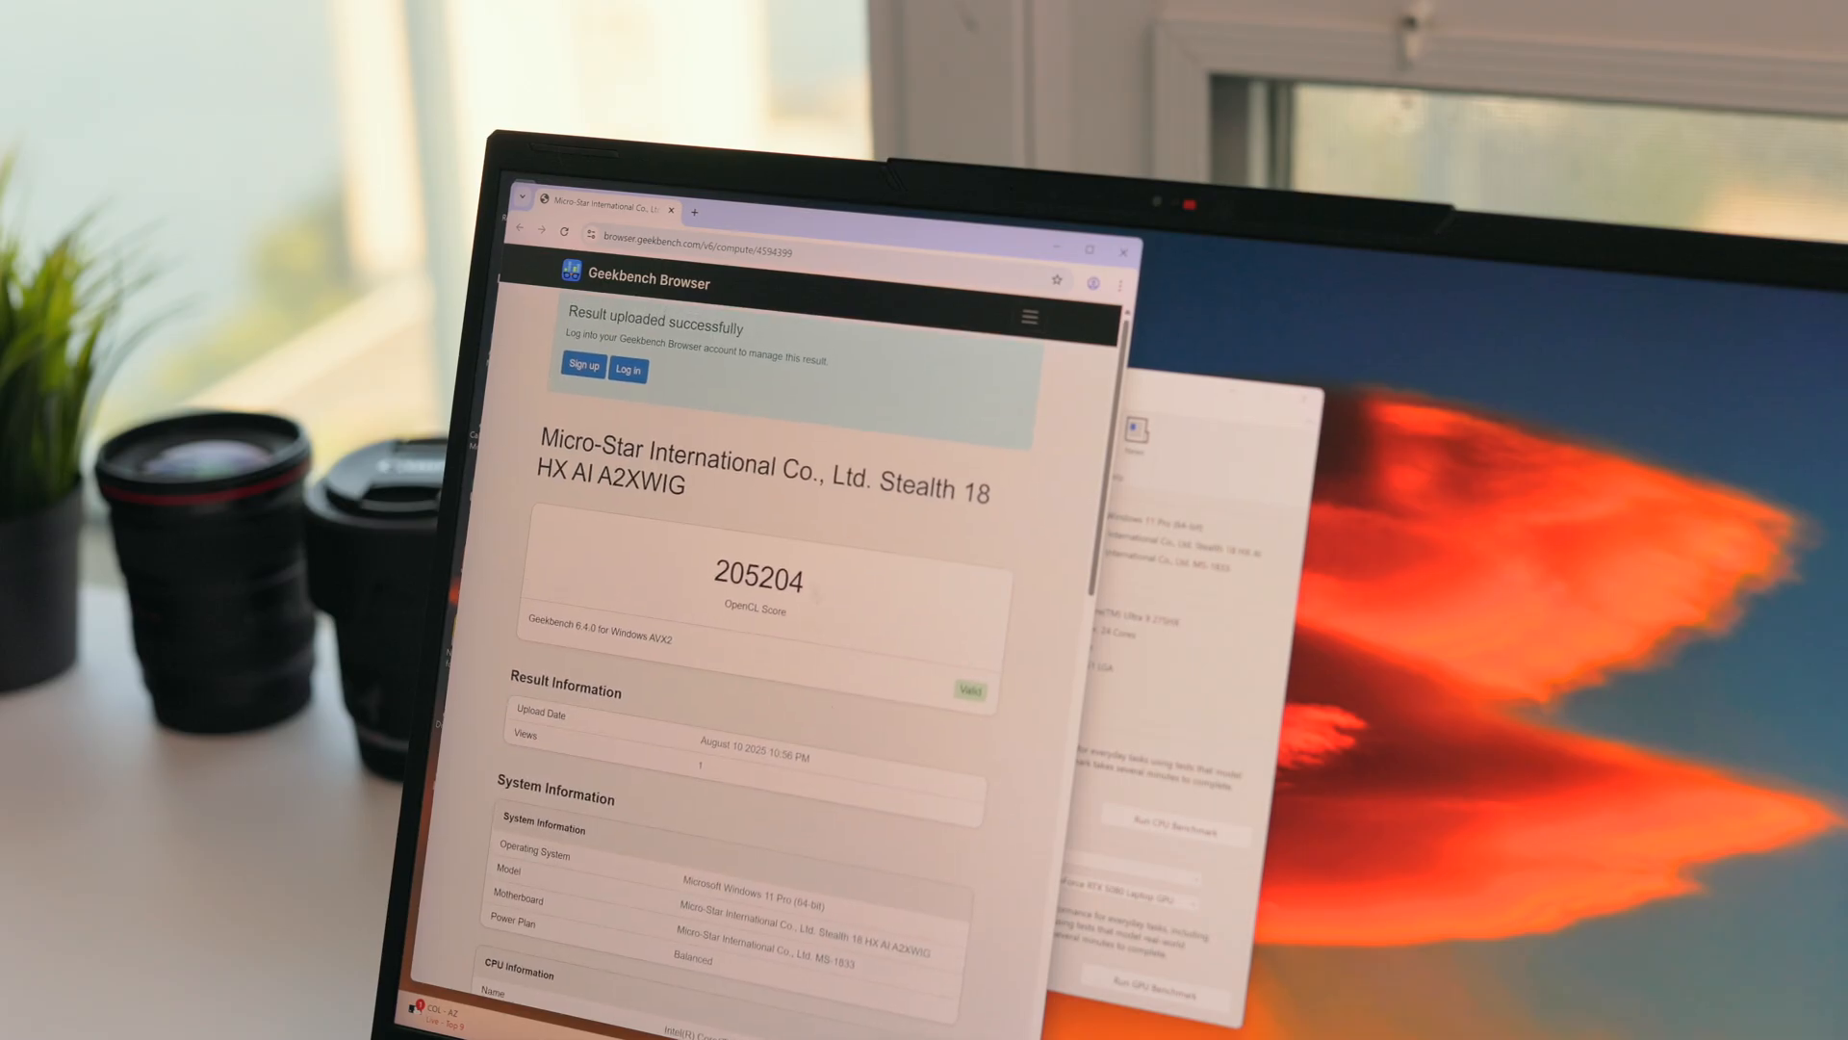
Step: Leave the Geekbench result for the desktop showing the PC Game Pass notification
double_click(755, 579)
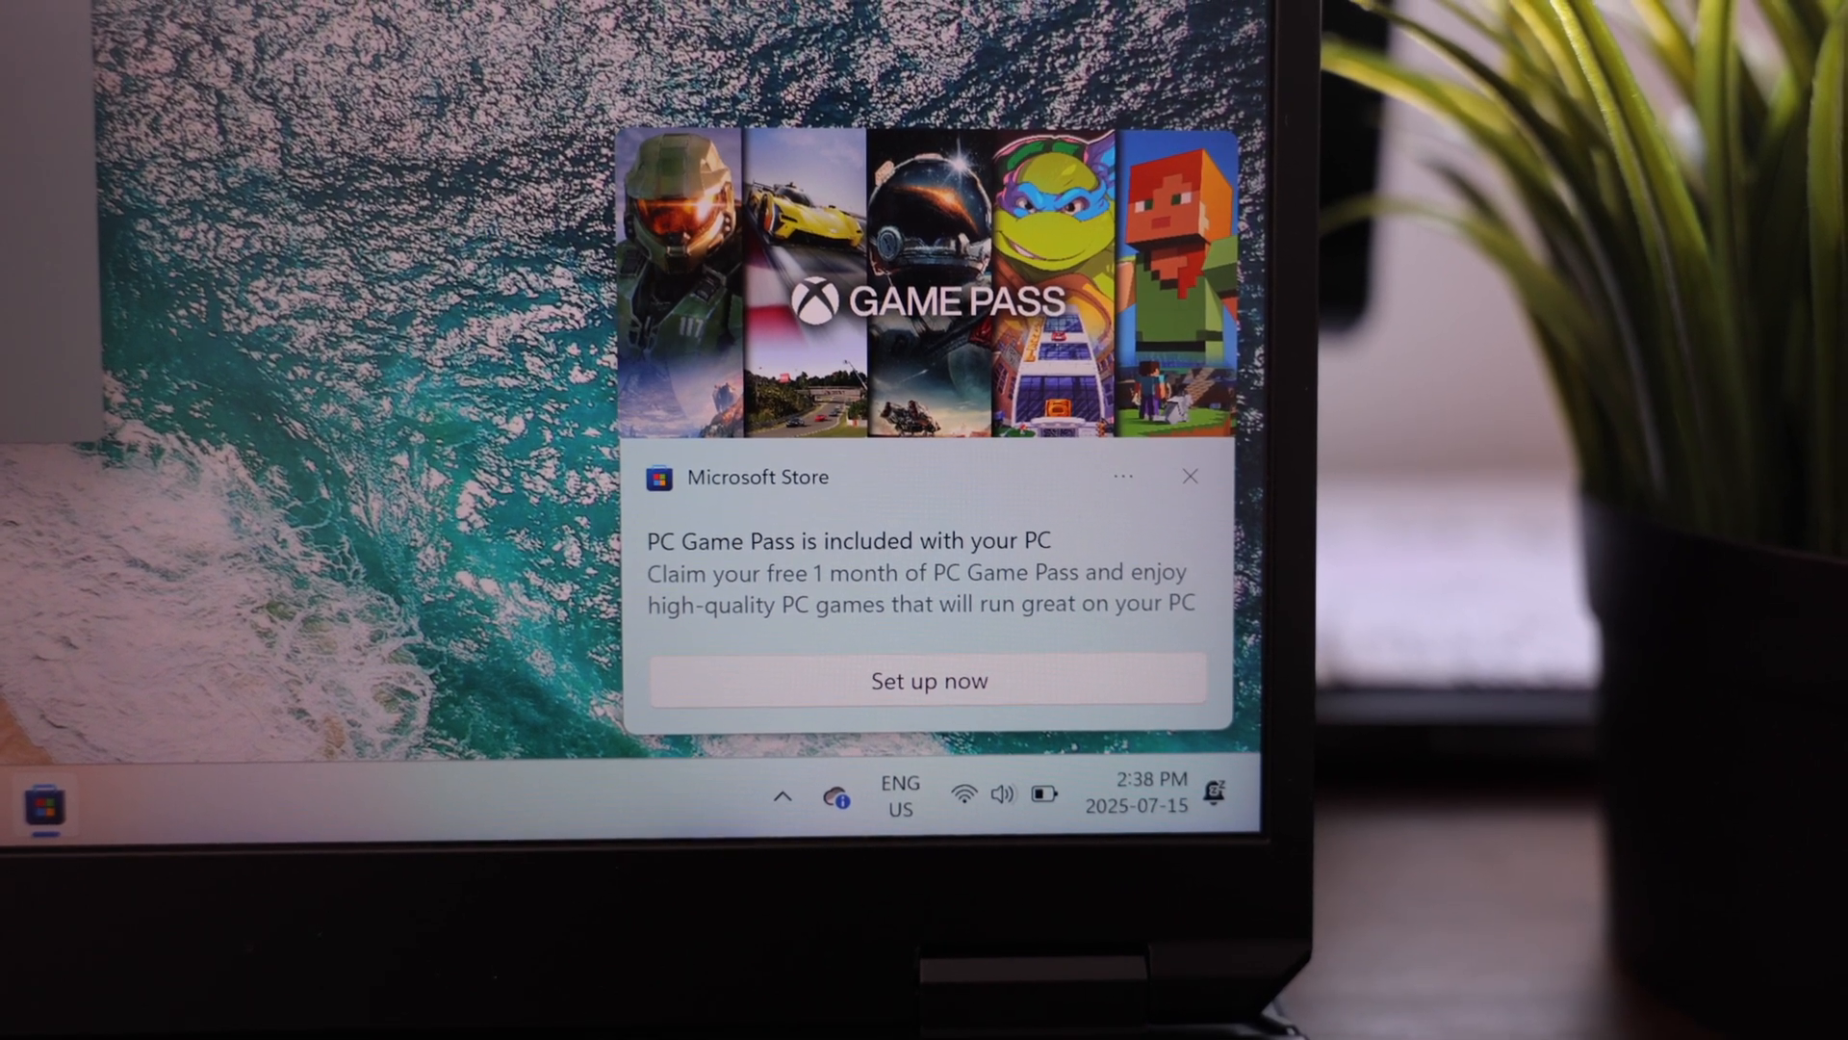
click(928, 680)
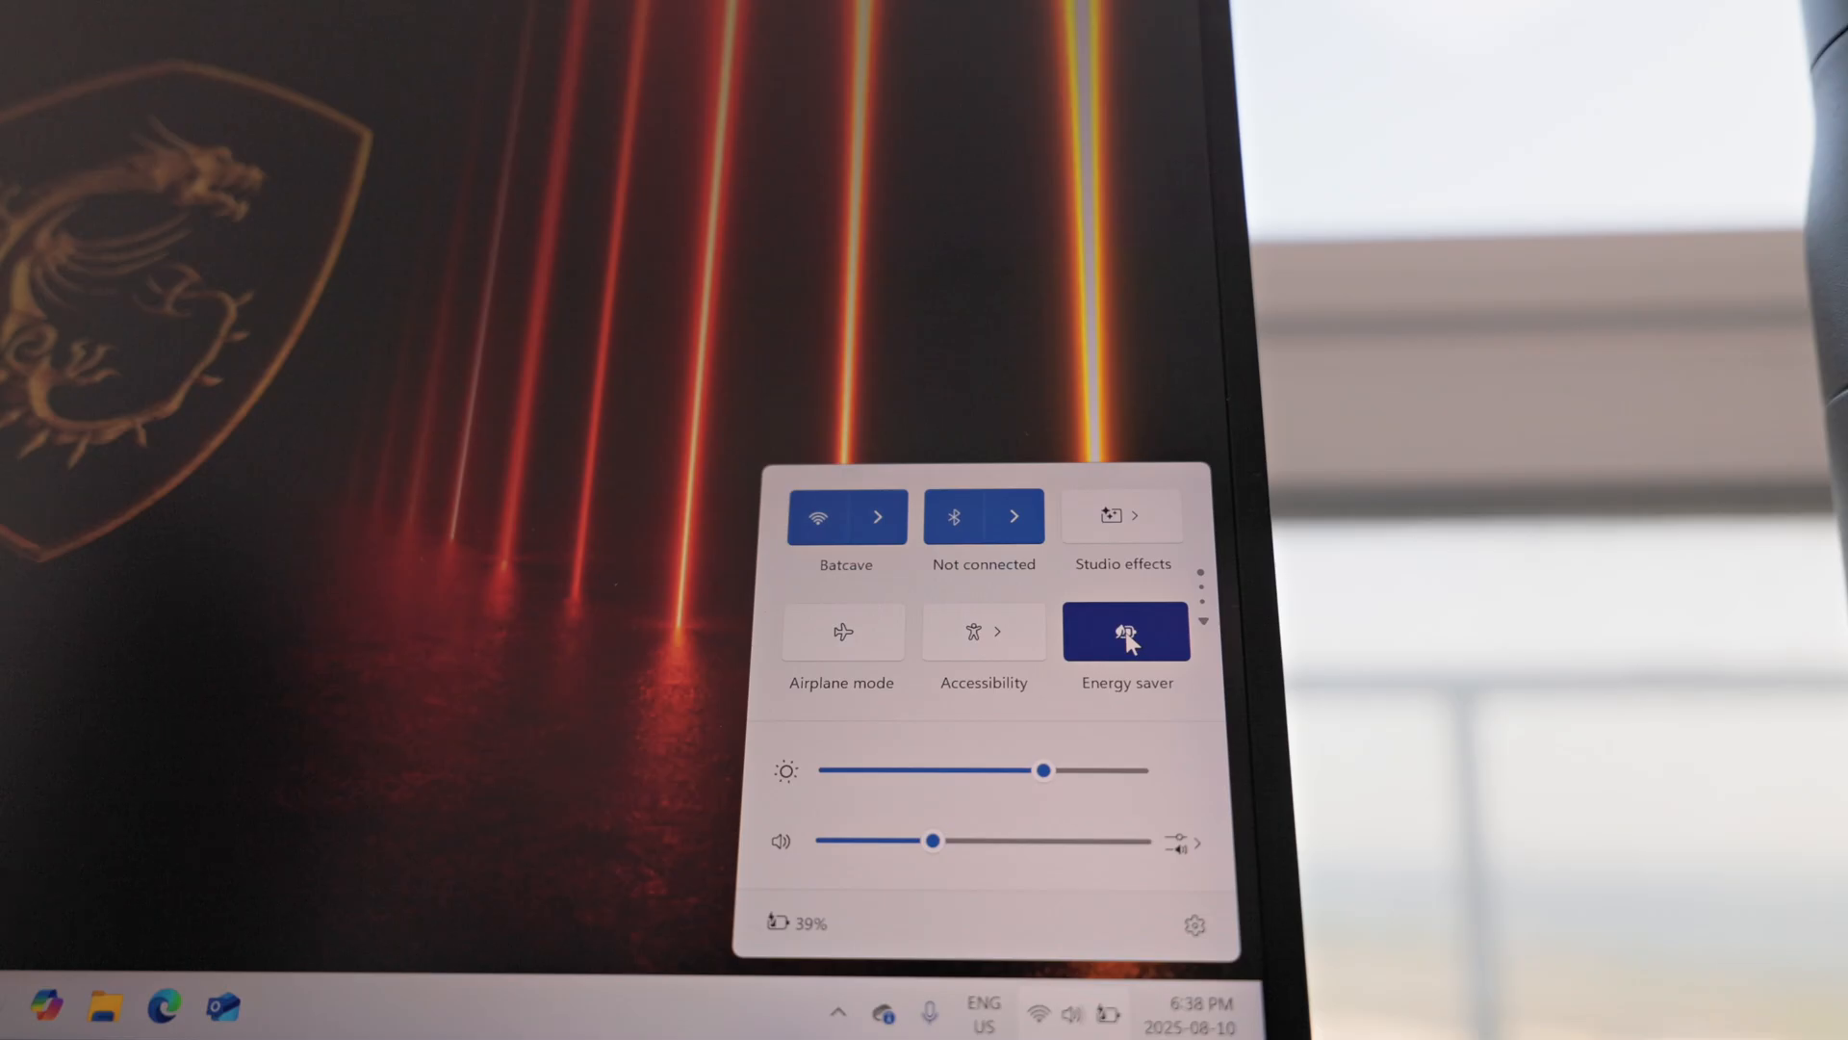
Step: Turn on Energy saver from Quick Settings
click(1126, 632)
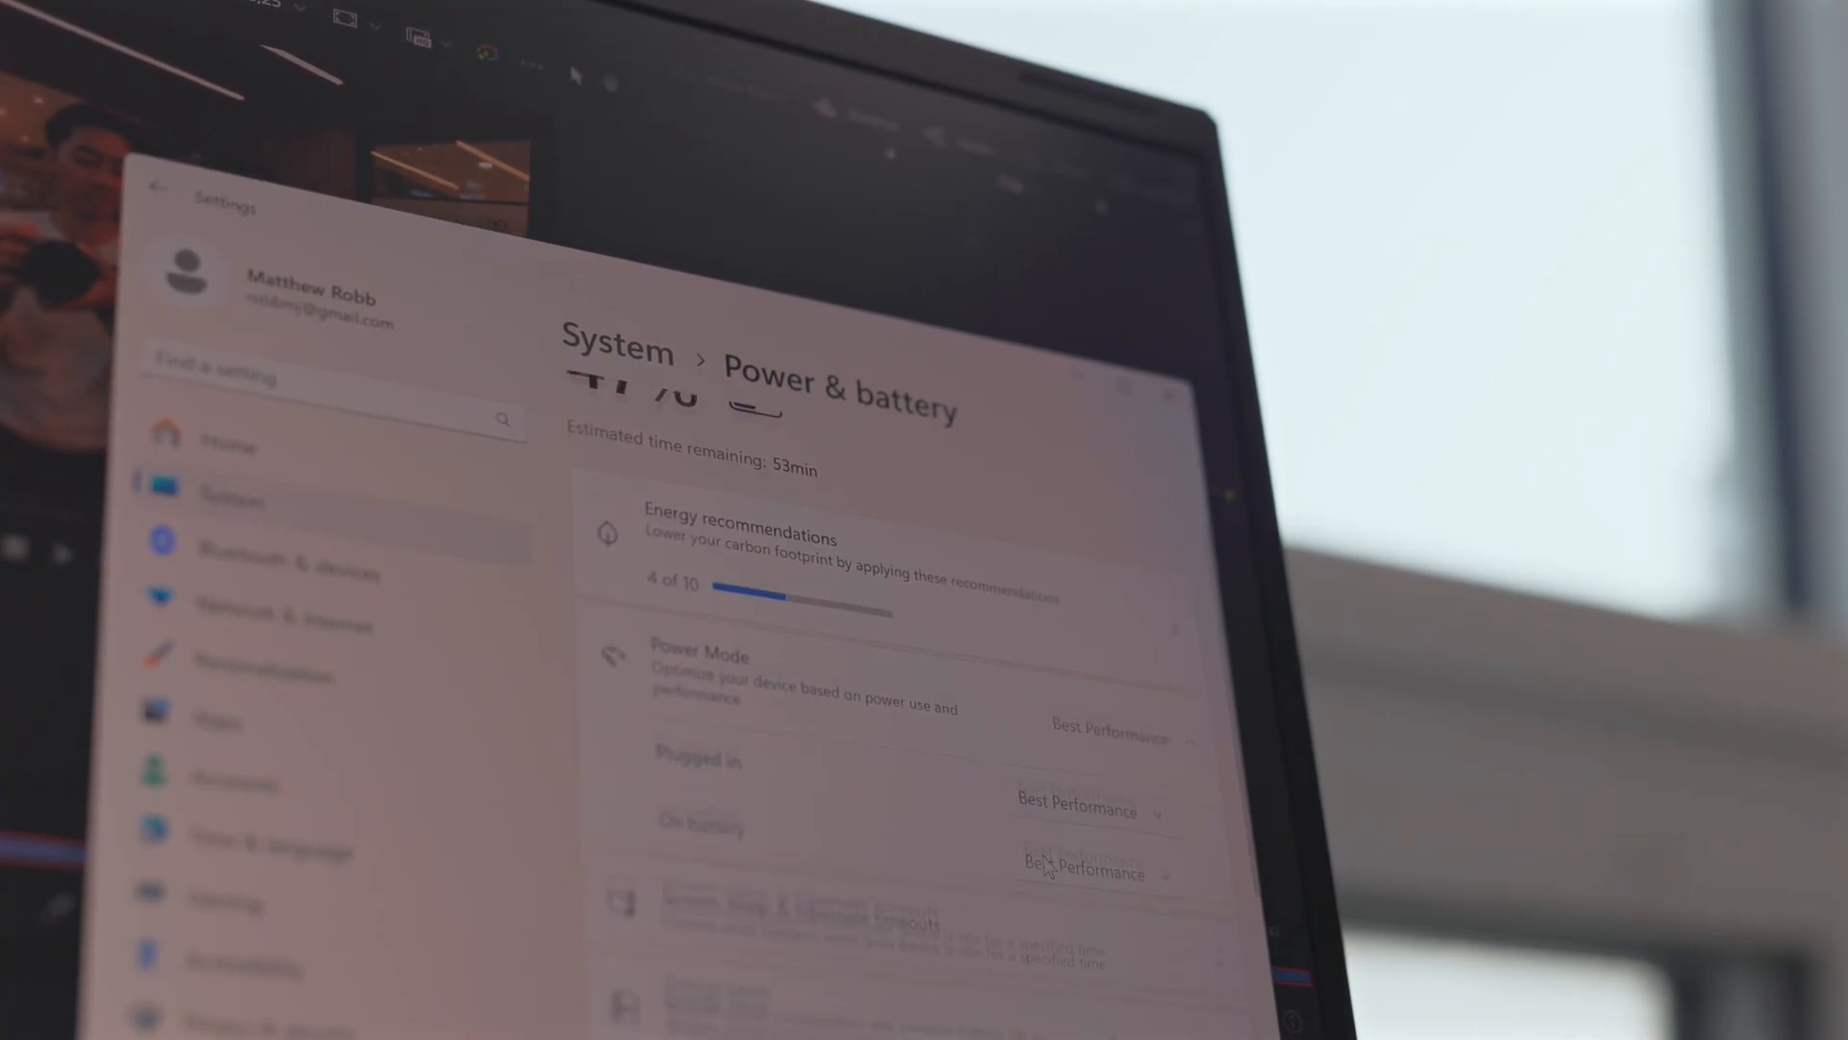
Step: Scroll Power & battery down to Energy saver and Battery usage
scroll(down, 3)
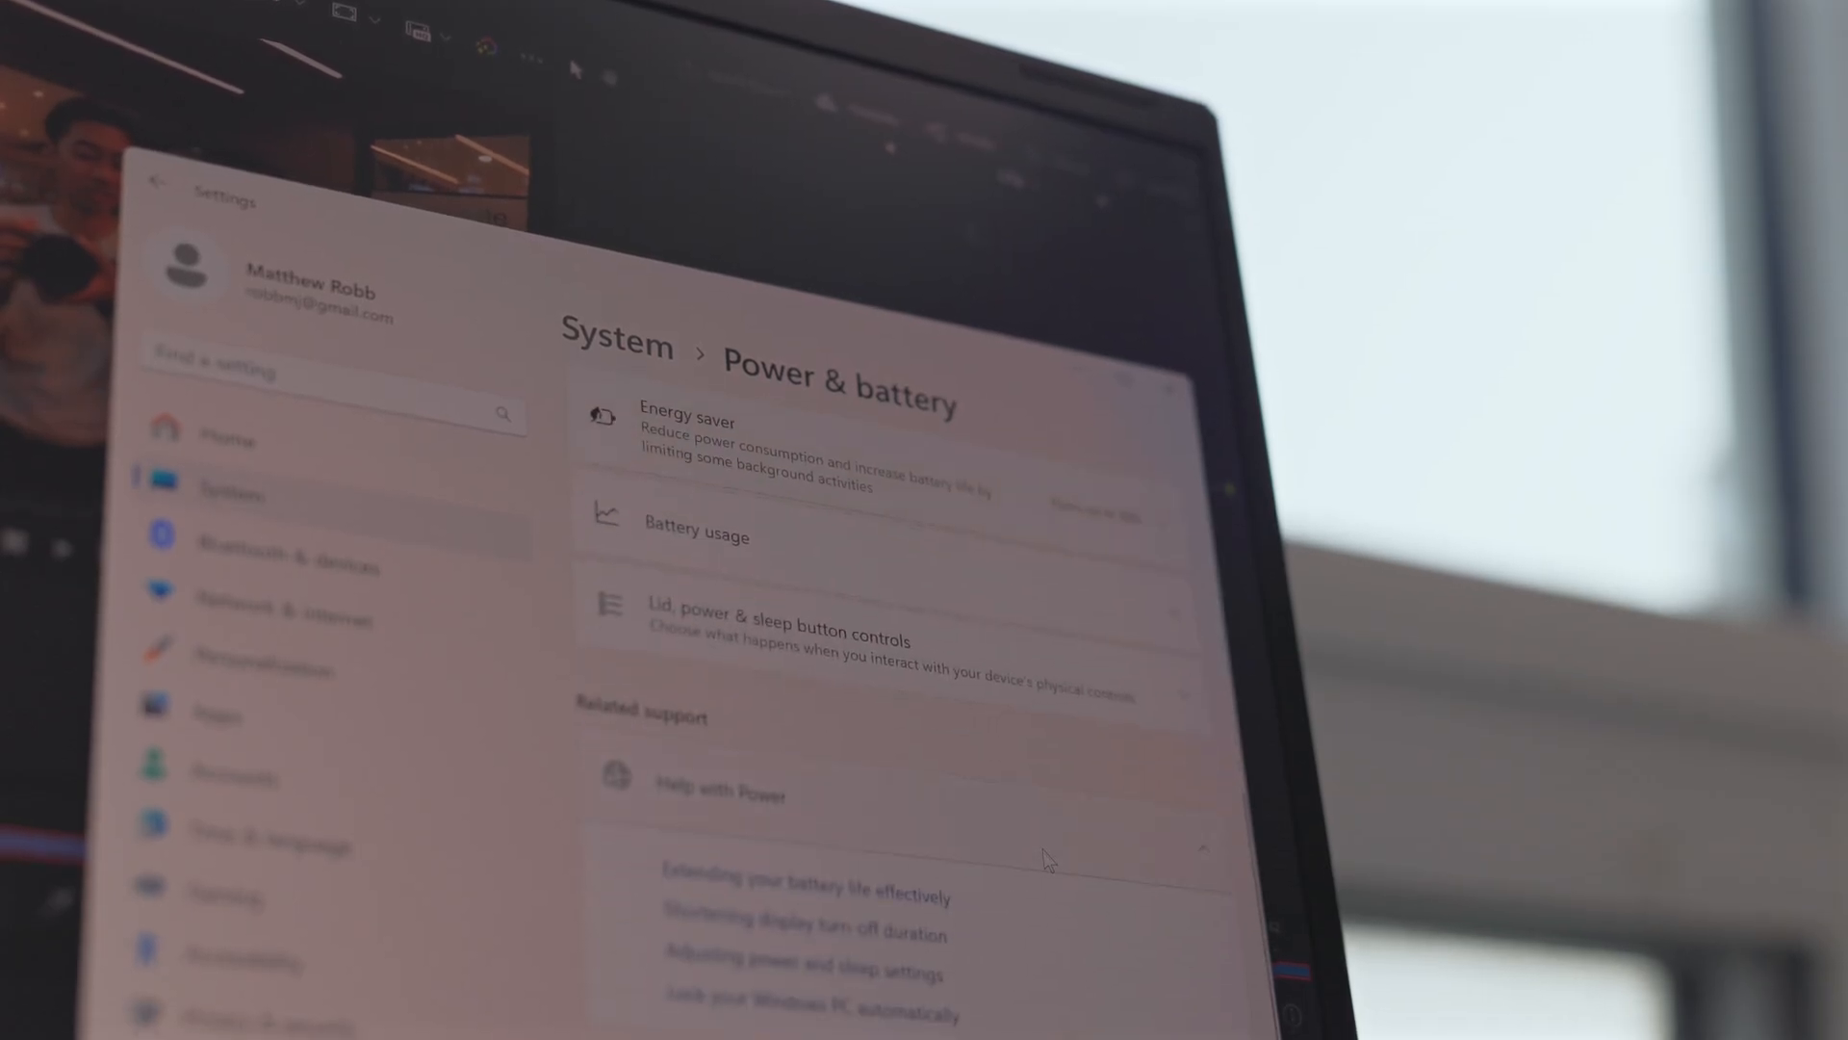